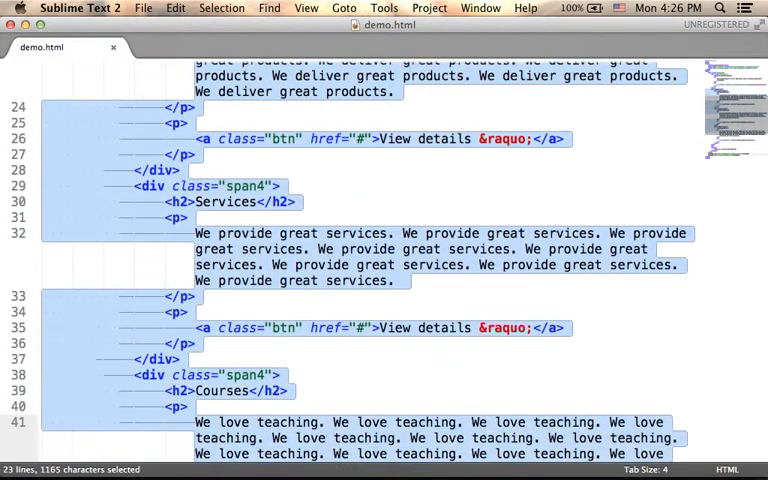
Step: Widen the Products column from span4 to span6 in the first row
scroll(down, 3)
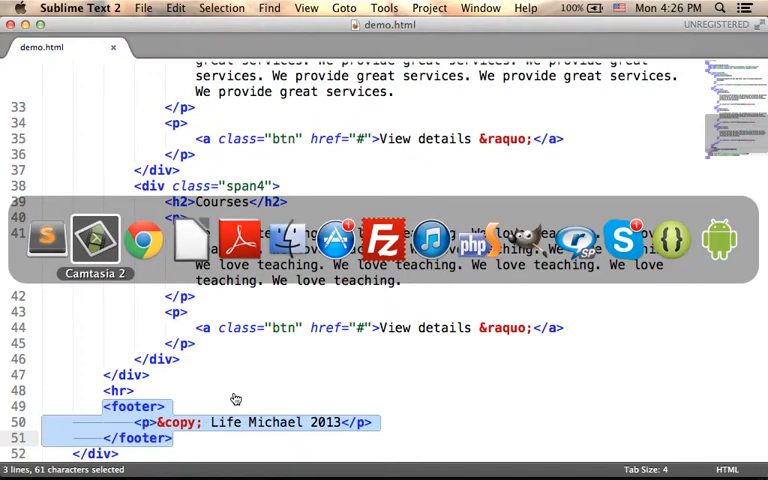
click(144, 238)
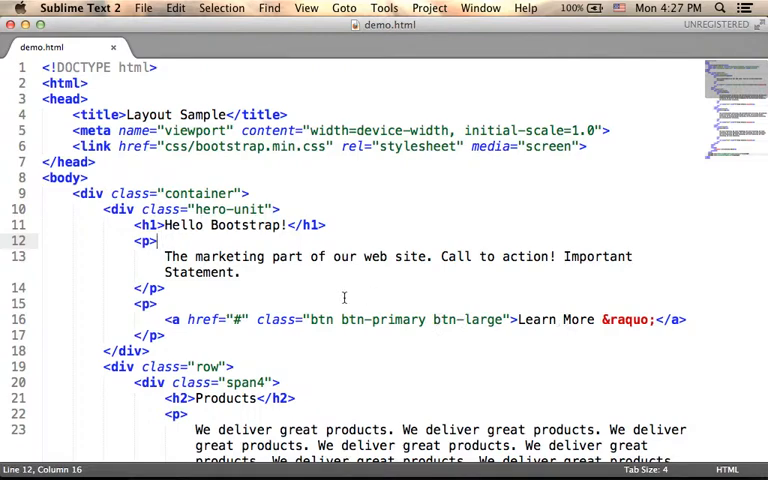
scroll(down, 3)
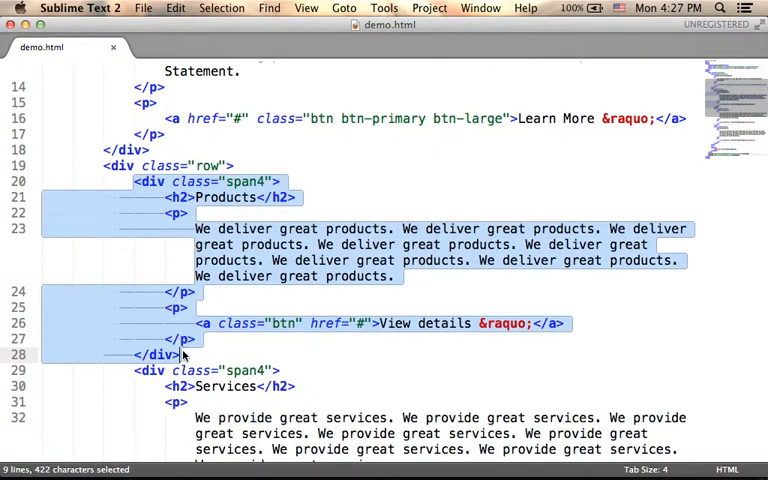
scroll(down, 3)
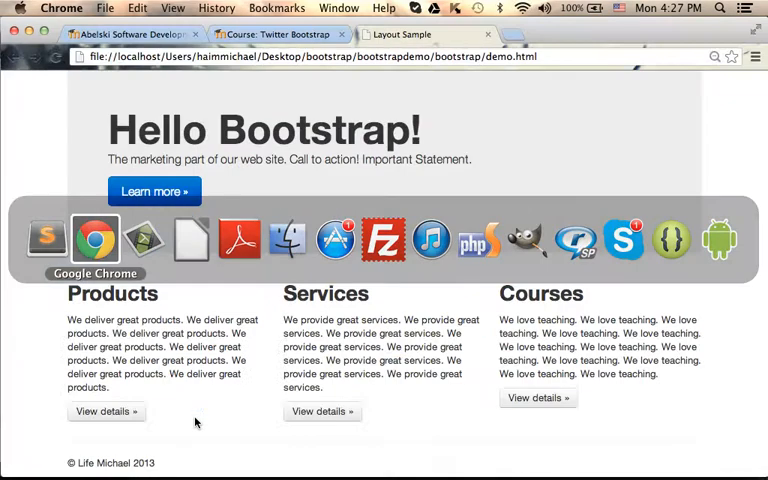
mouse_move(748, 386)
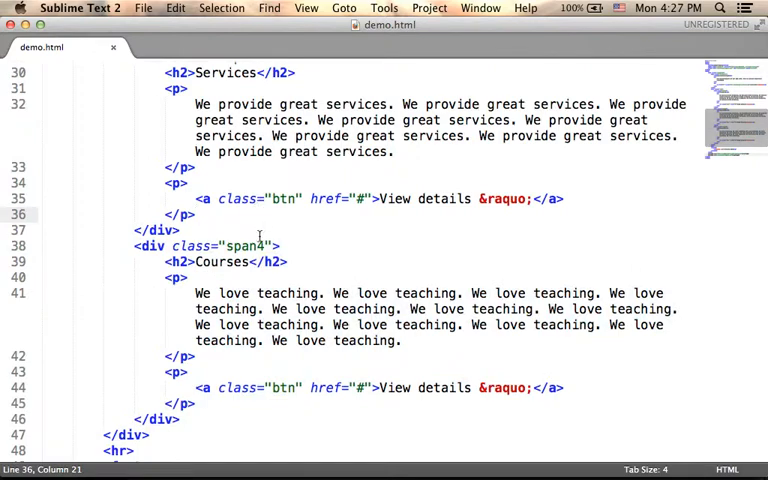
double_click(242, 244)
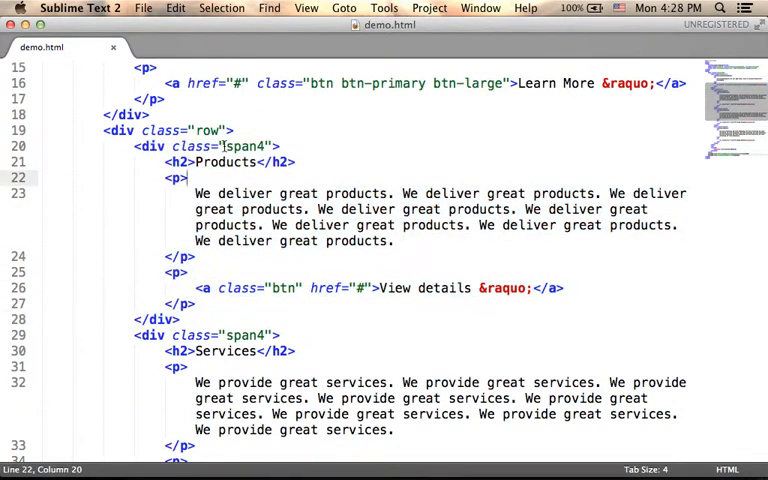
double_click(244, 146)
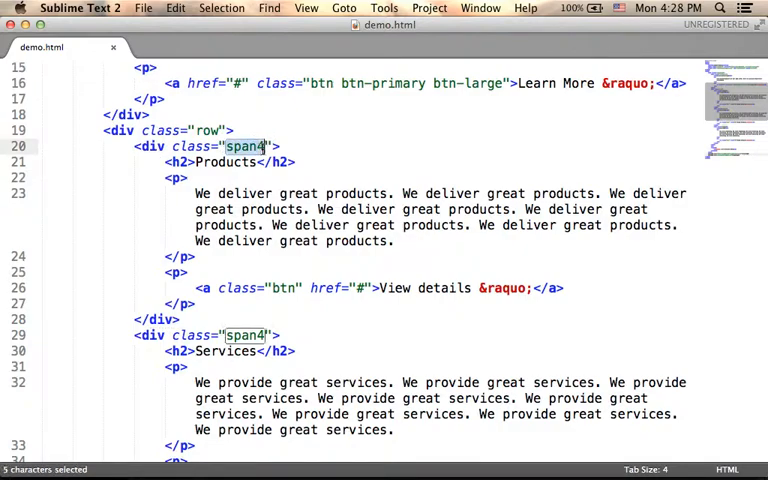
Step: Narrow the Services column from span4 to span3
scroll(down, 3)
text(6)
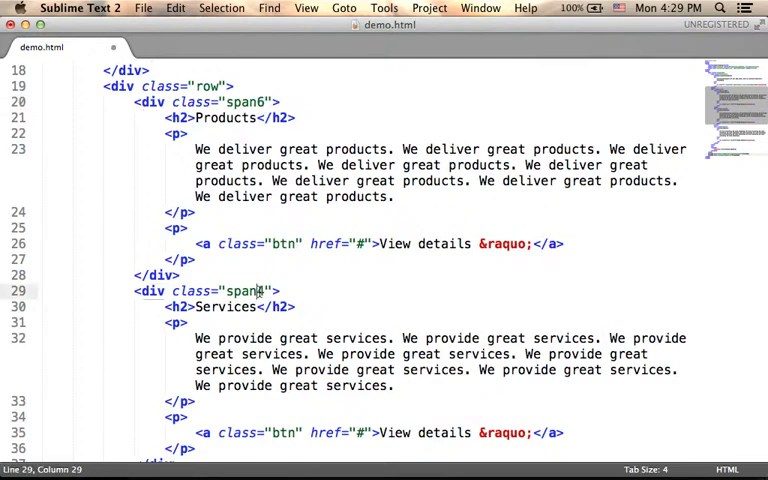
text(3)
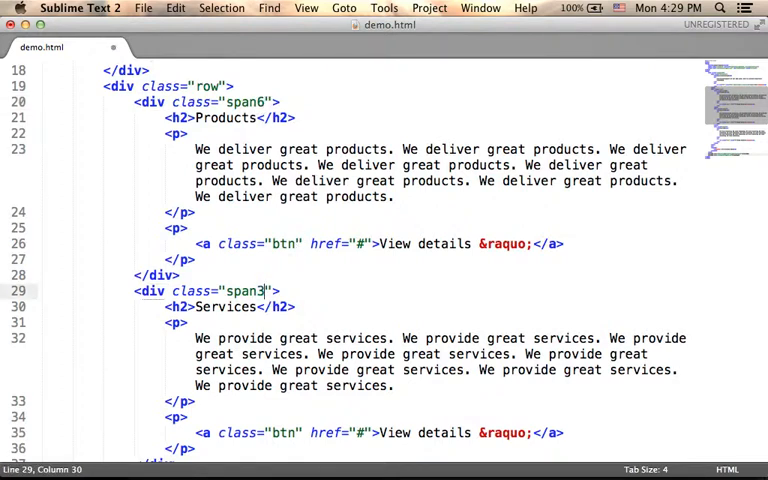
scroll(down, 3)
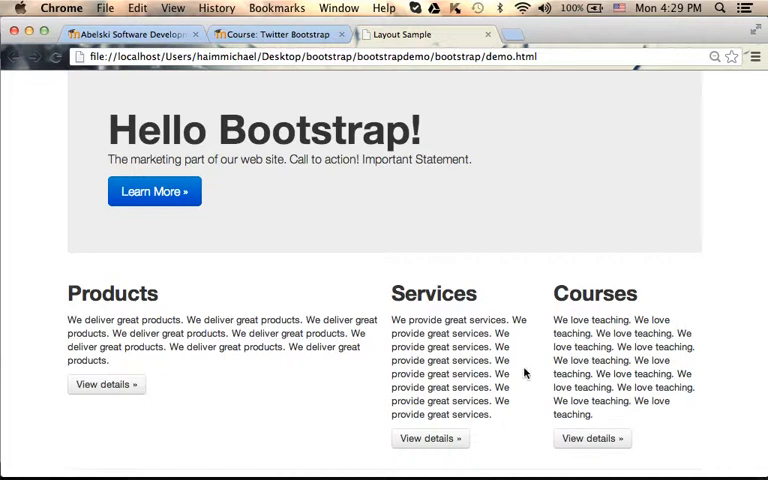
mouse_move(90, 338)
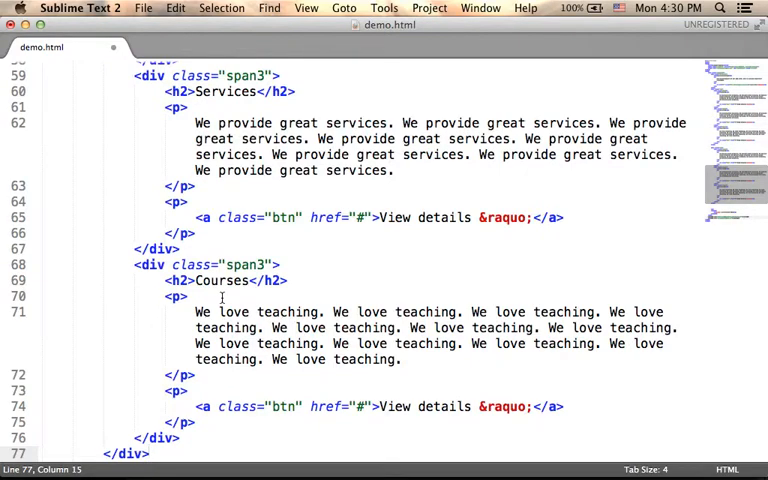
Step: Scroll through the duplicated second row with its Services 2 and Courses 2 headings
scroll(down, 3)
text( 2)
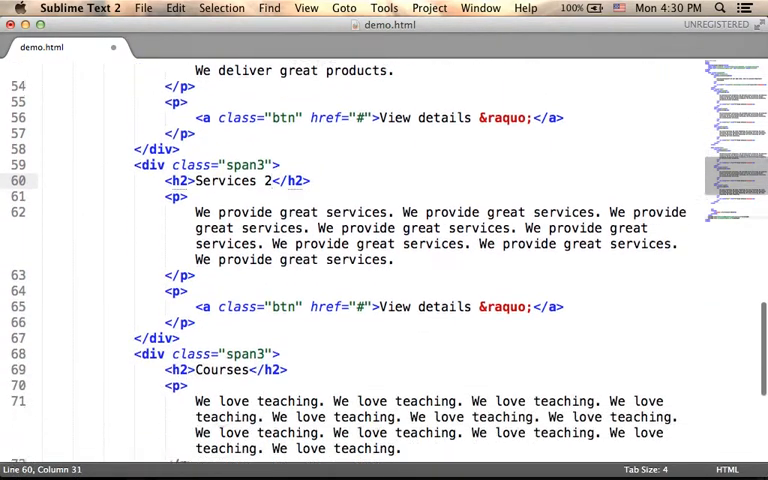
scroll(down, 3)
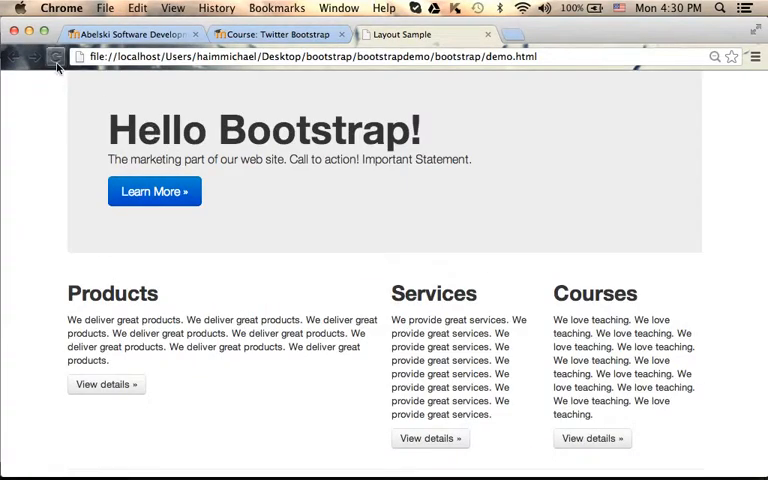
scroll(down, 3)
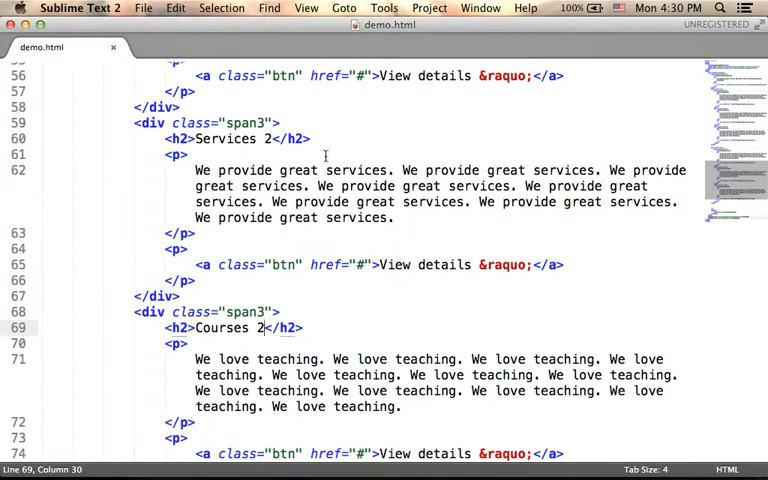
Step: Change Products 2 from span6 to span3 so Services 2 becomes the span6 column
scroll(up, 3)
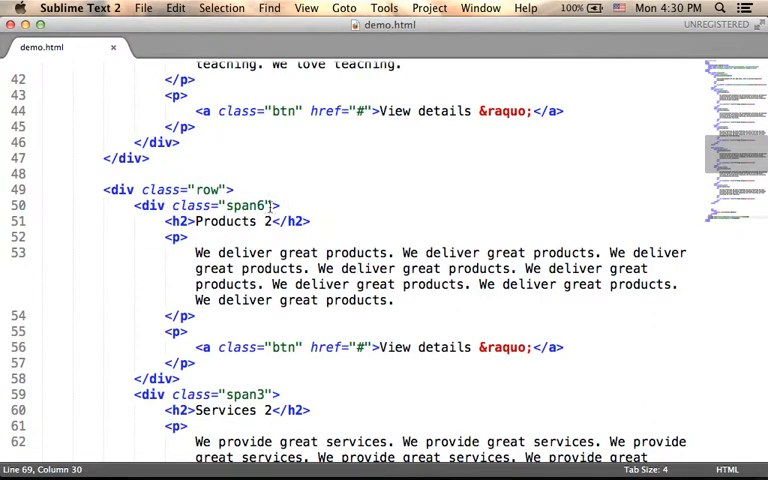
double_click(264, 204)
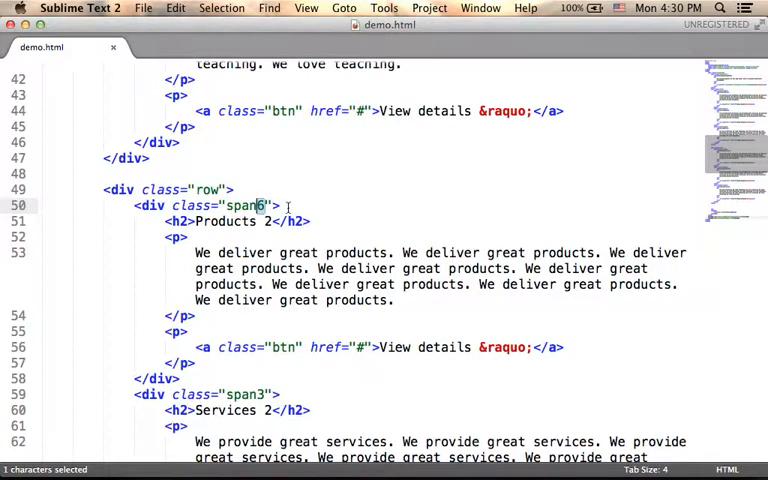
scroll(down, 3)
text(3)
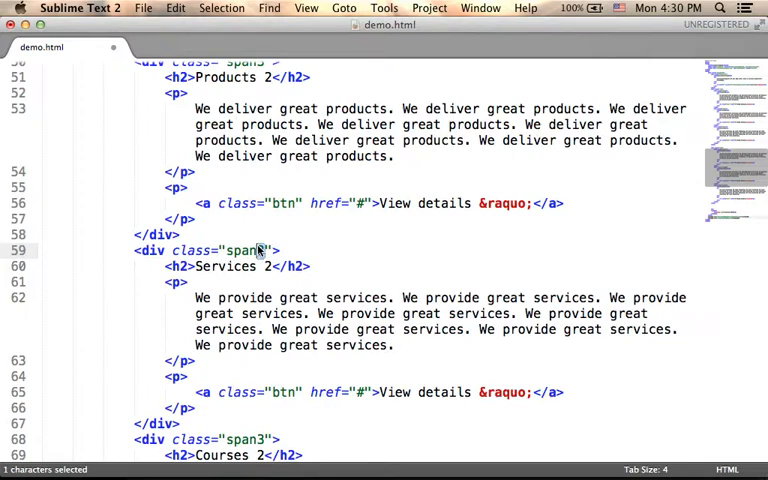
scroll(down, 3)
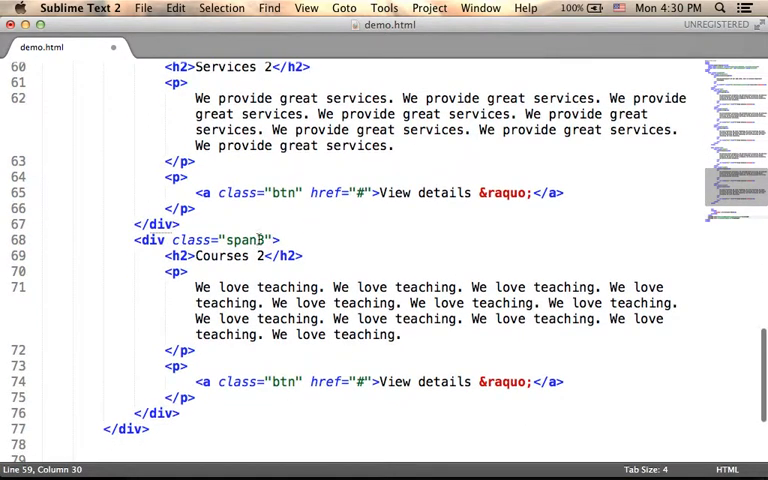
scroll(down, 3)
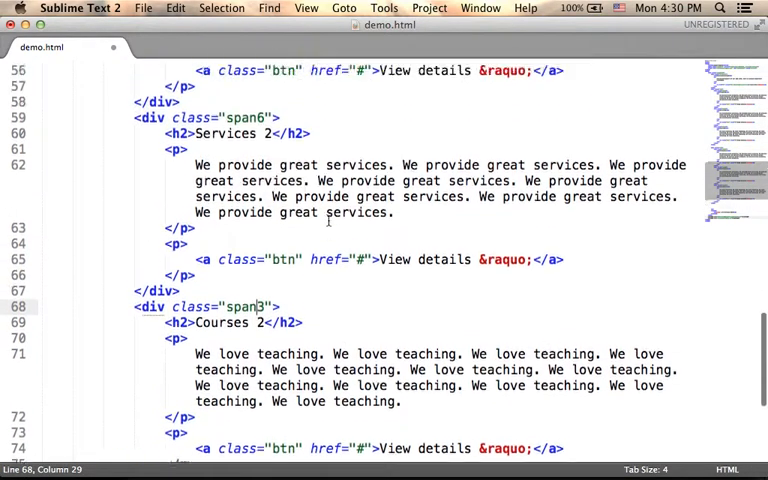
scroll(up, 3)
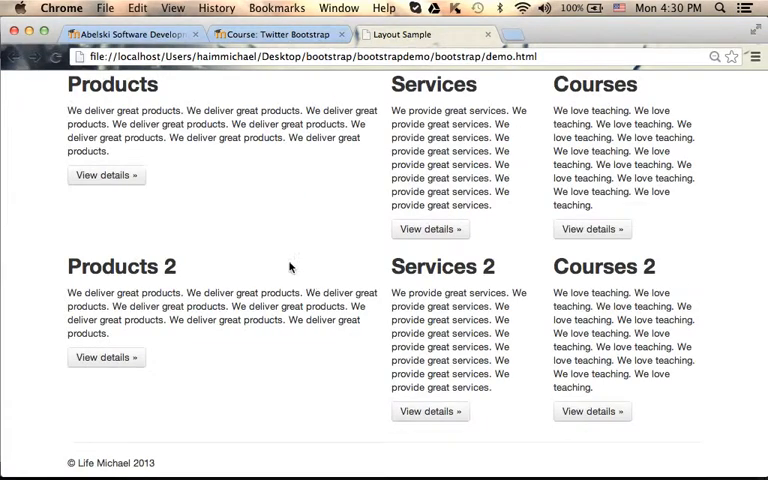
Step: Reload demo.html in Chrome to show Services 2 as the wide middle column
click(58, 56)
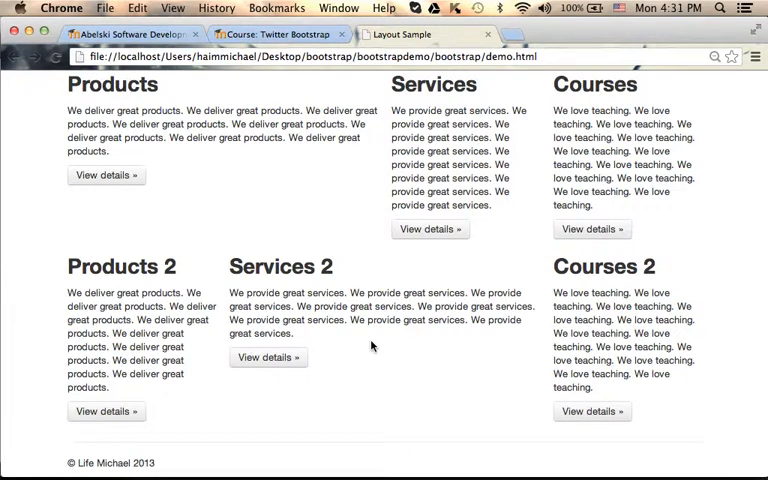
mouse_move(112, 308)
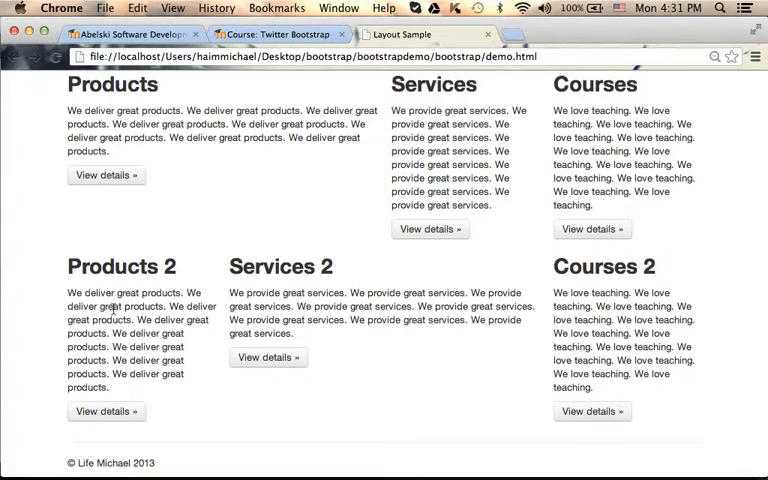